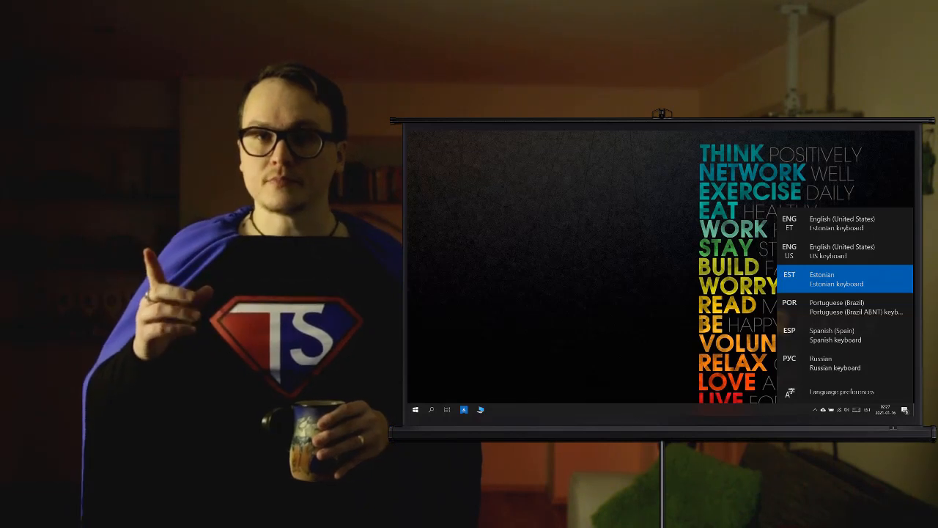
- Select EST Estonian with the Estonian keyboard from the taskbar language indicator
click(842, 390)
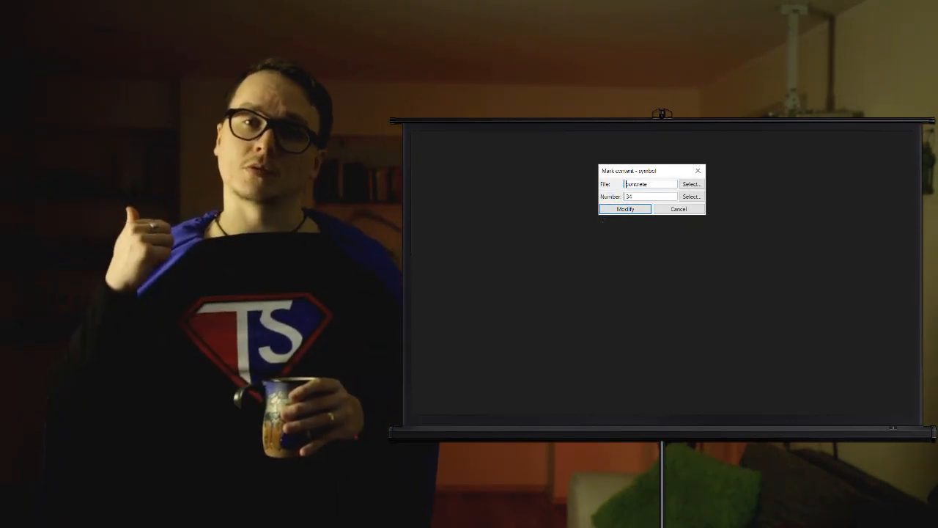
- Choose the concrete symbol file for the part mark symbol 34
click(690, 184)
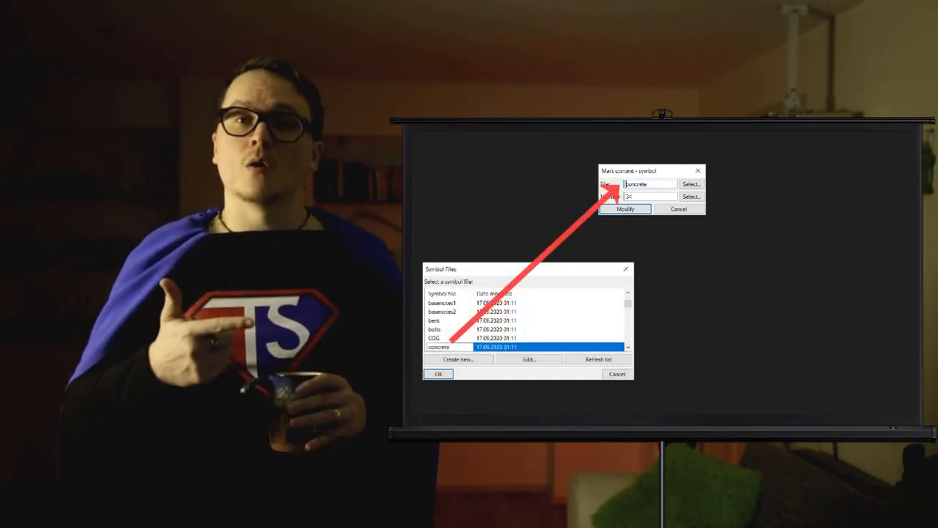
click(690, 197)
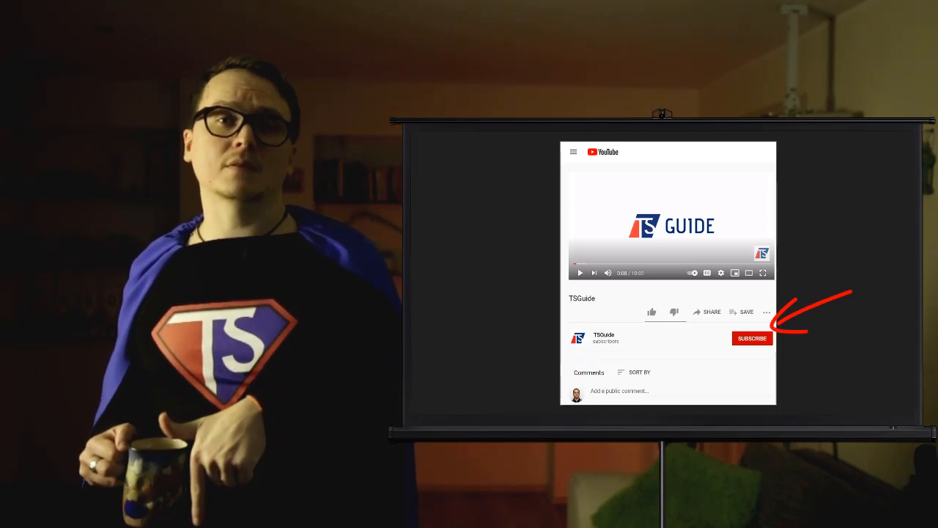
- Hit SUBSCRIBE below the TSGuide video
click(751, 338)
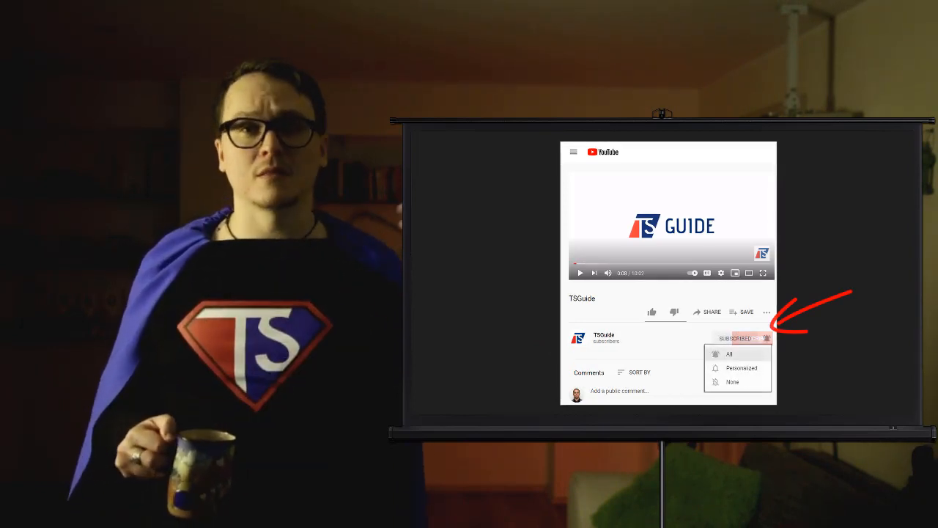